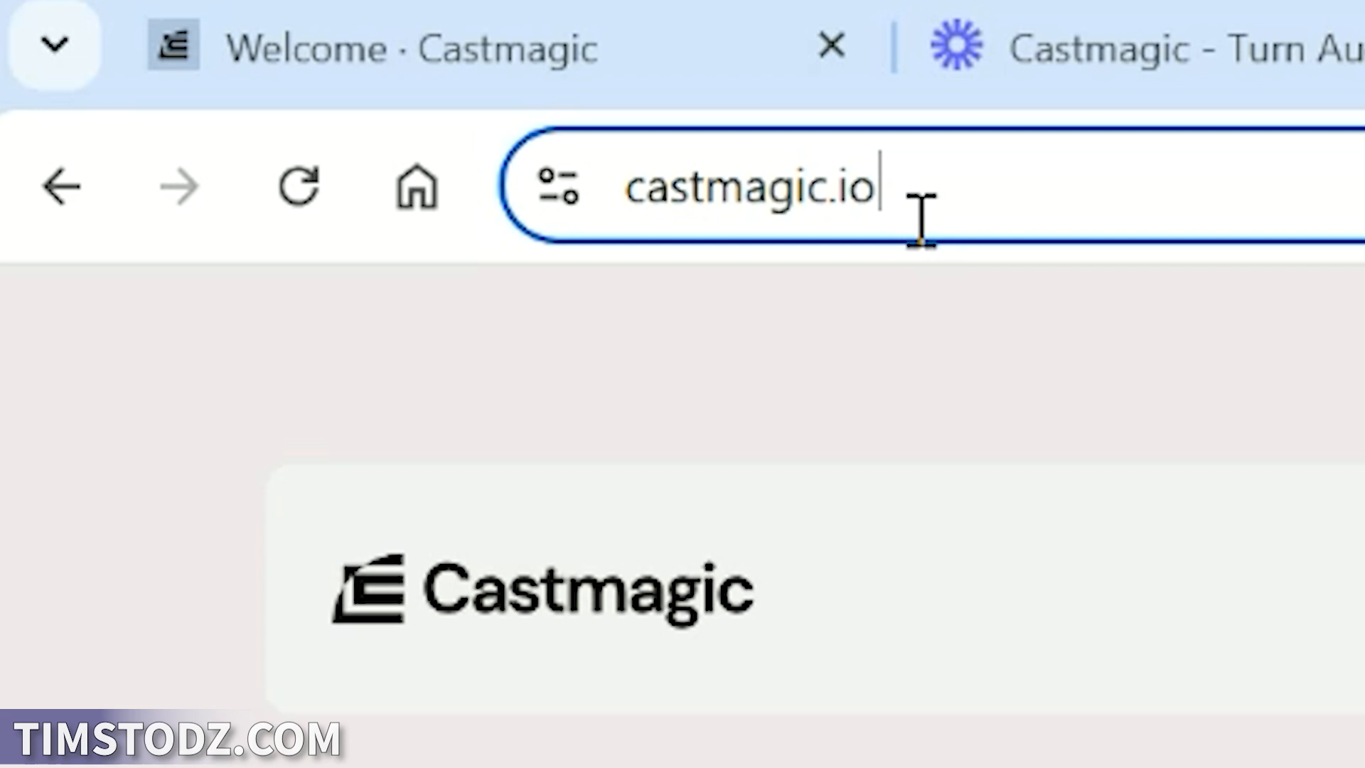
Select the browser address to navigate to castmagic.io and reach the Upload Audio step
triple_click(749, 188)
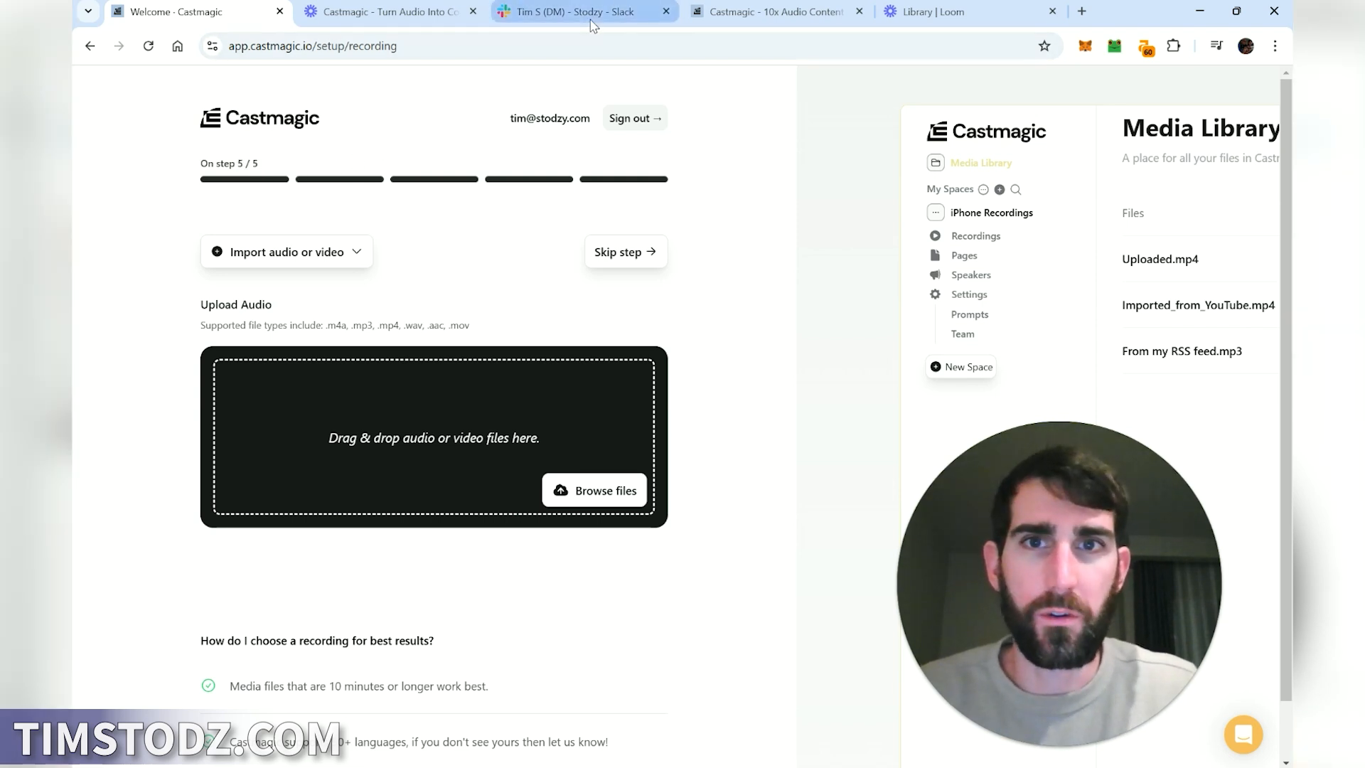
Download the Hub Blvd 2 audio from the Slack DM and return to Castmagic's upload step
left_click(583, 11)
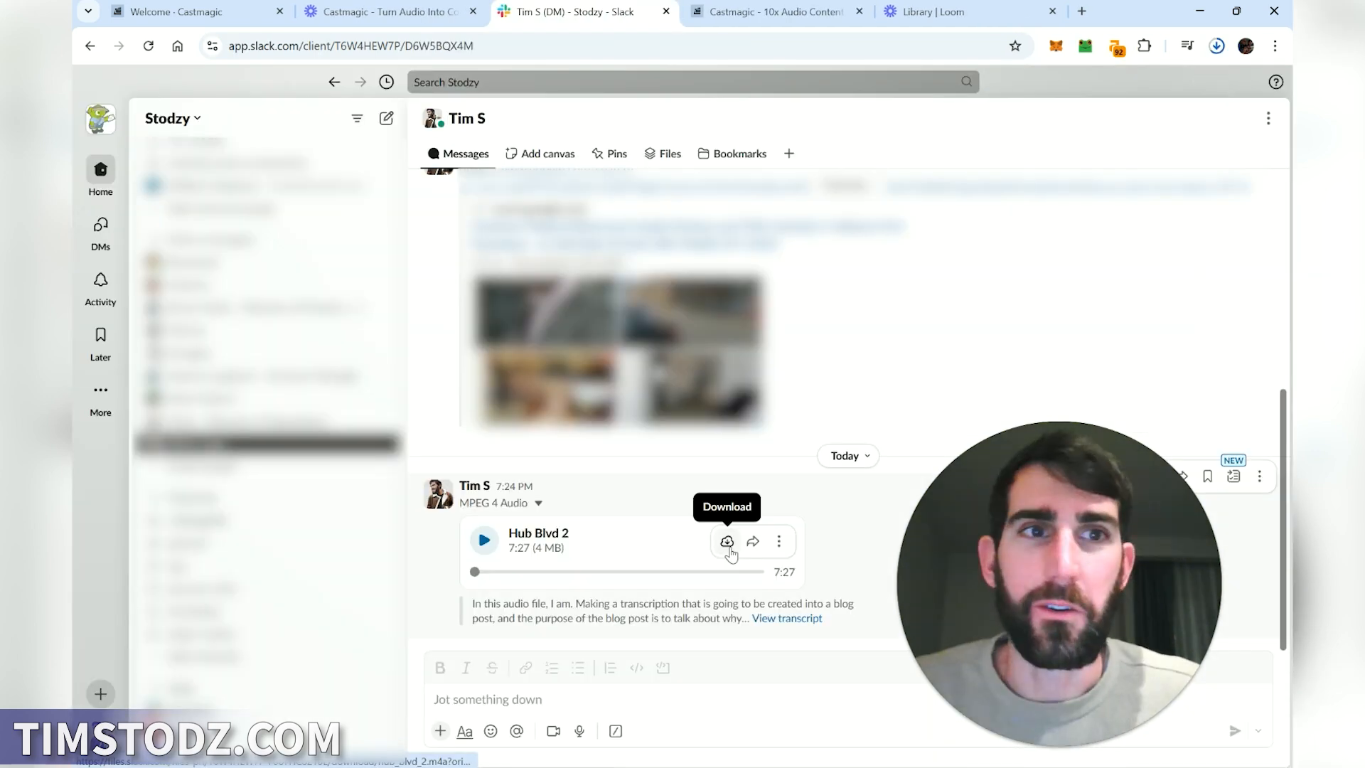
left_click(727, 542)
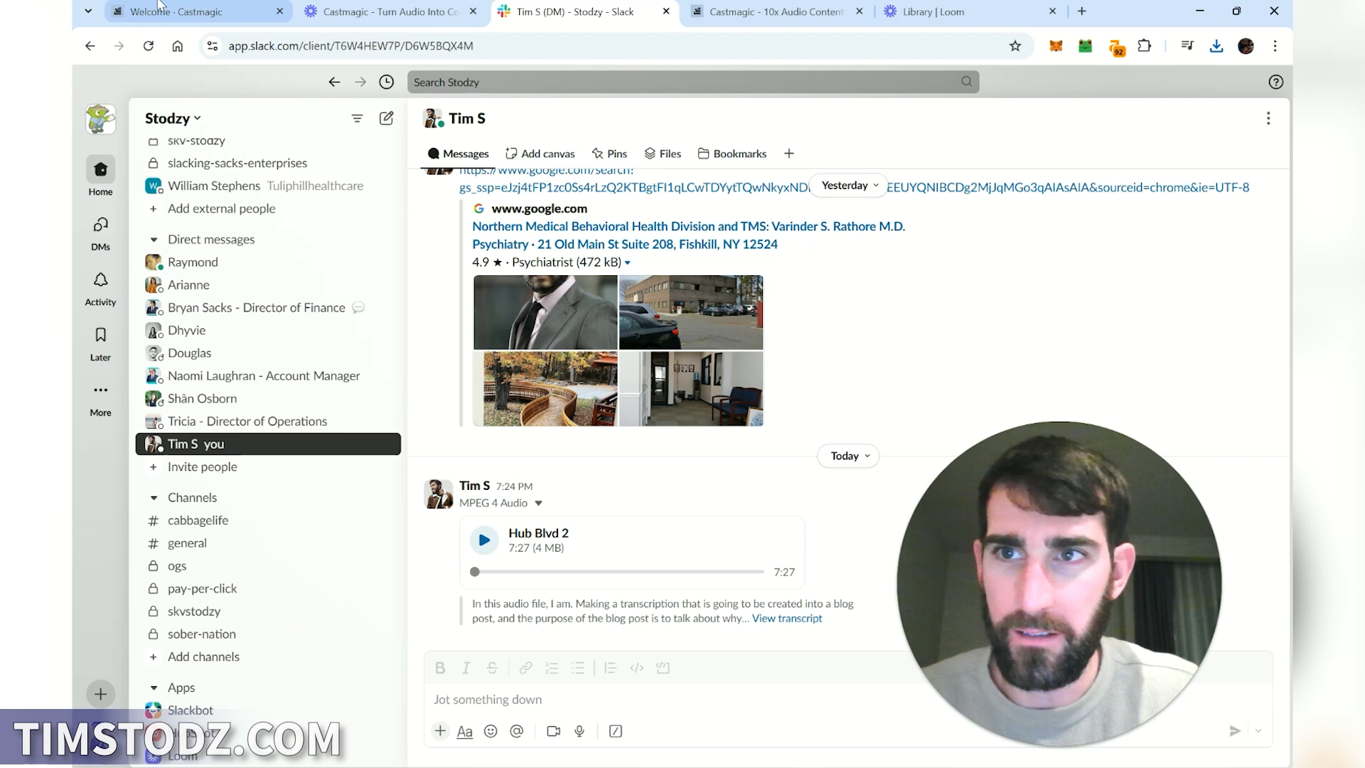
left_click(165, 12)
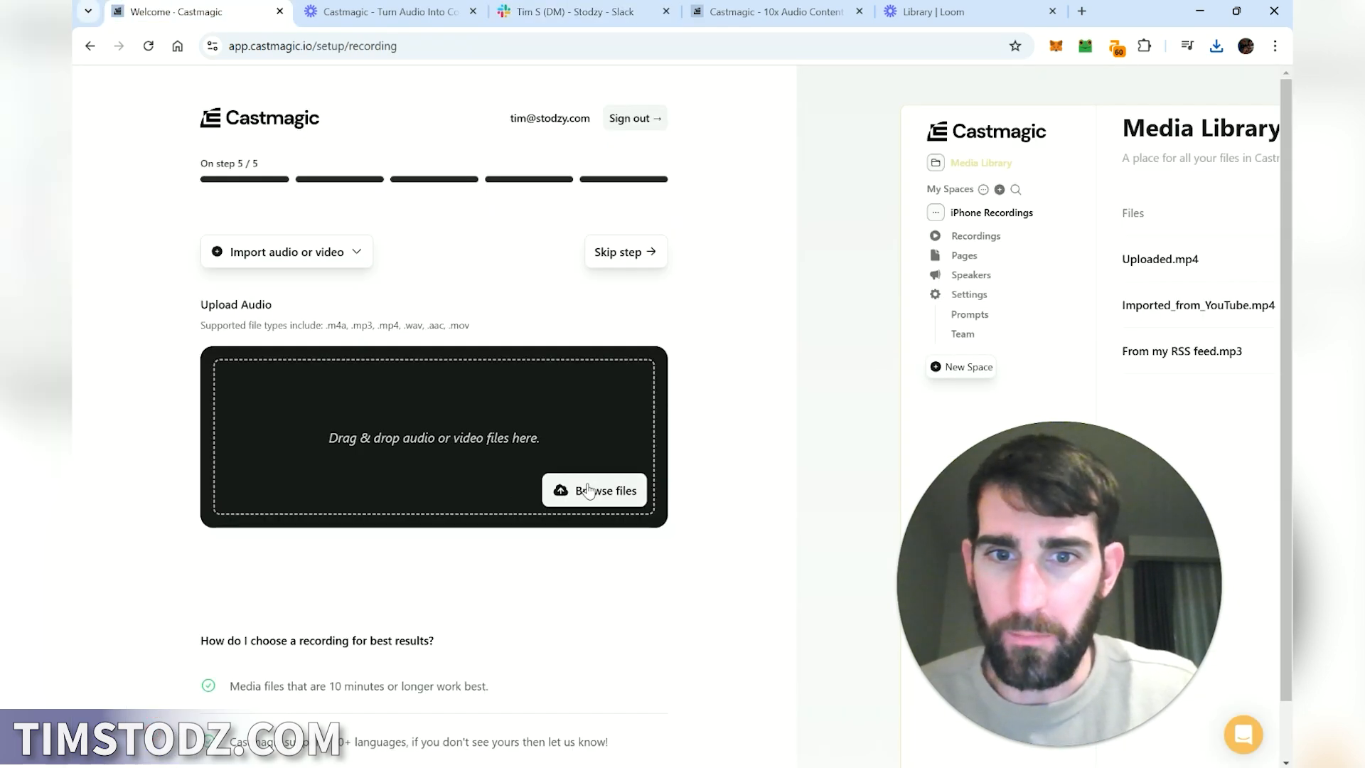
Browse for the downloaded Hub Blvd 2 audio file to upload it for transcription
left_click(595, 491)
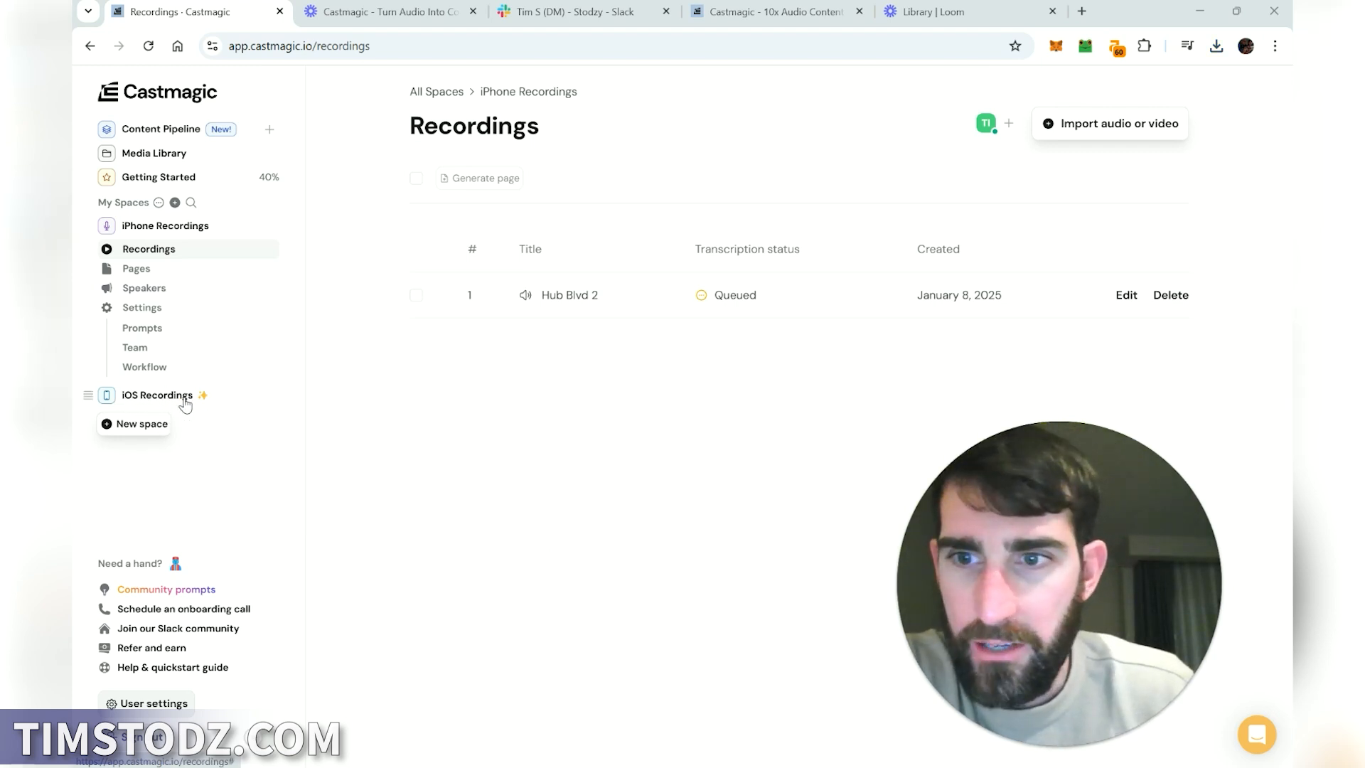
Navigate to the iPhone Recordings space whose media library lists Hub Blvd 2.m4a
left_click(158, 394)
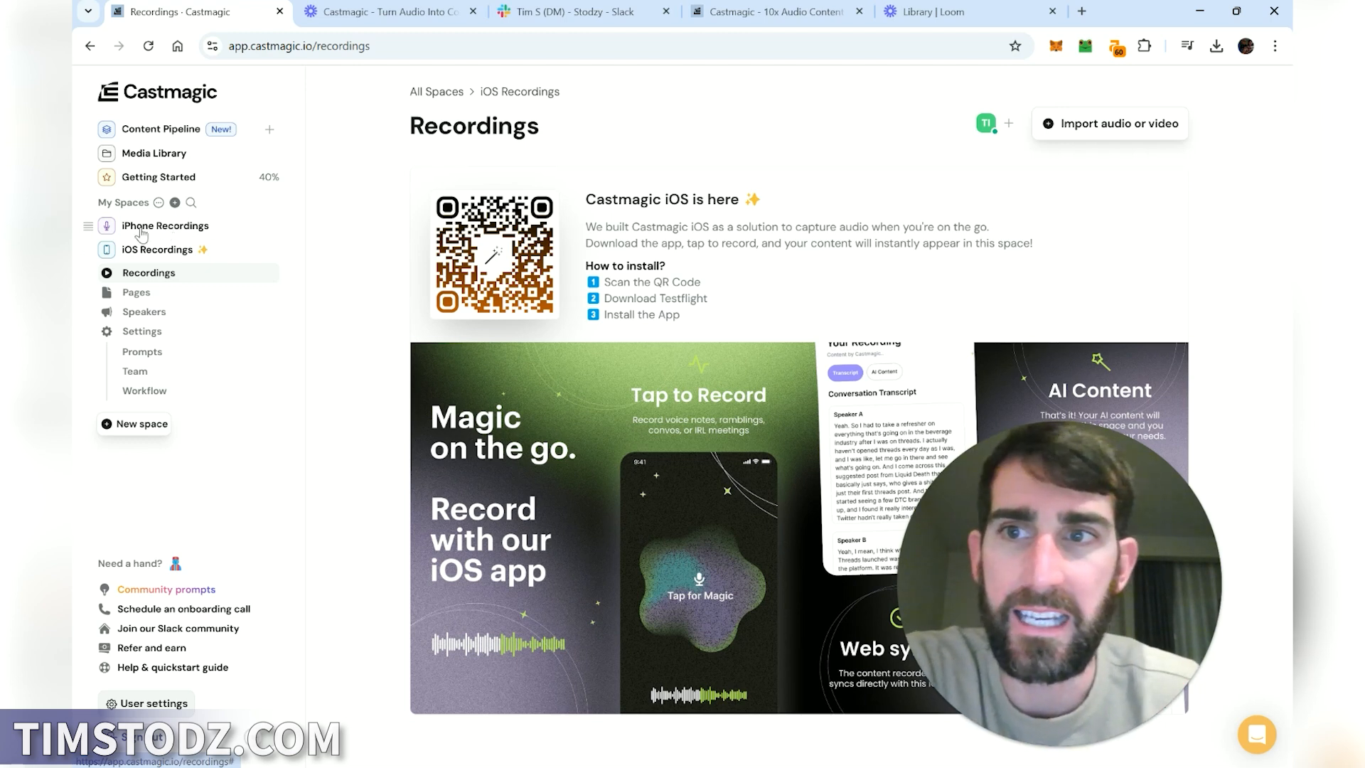
left_click(153, 154)
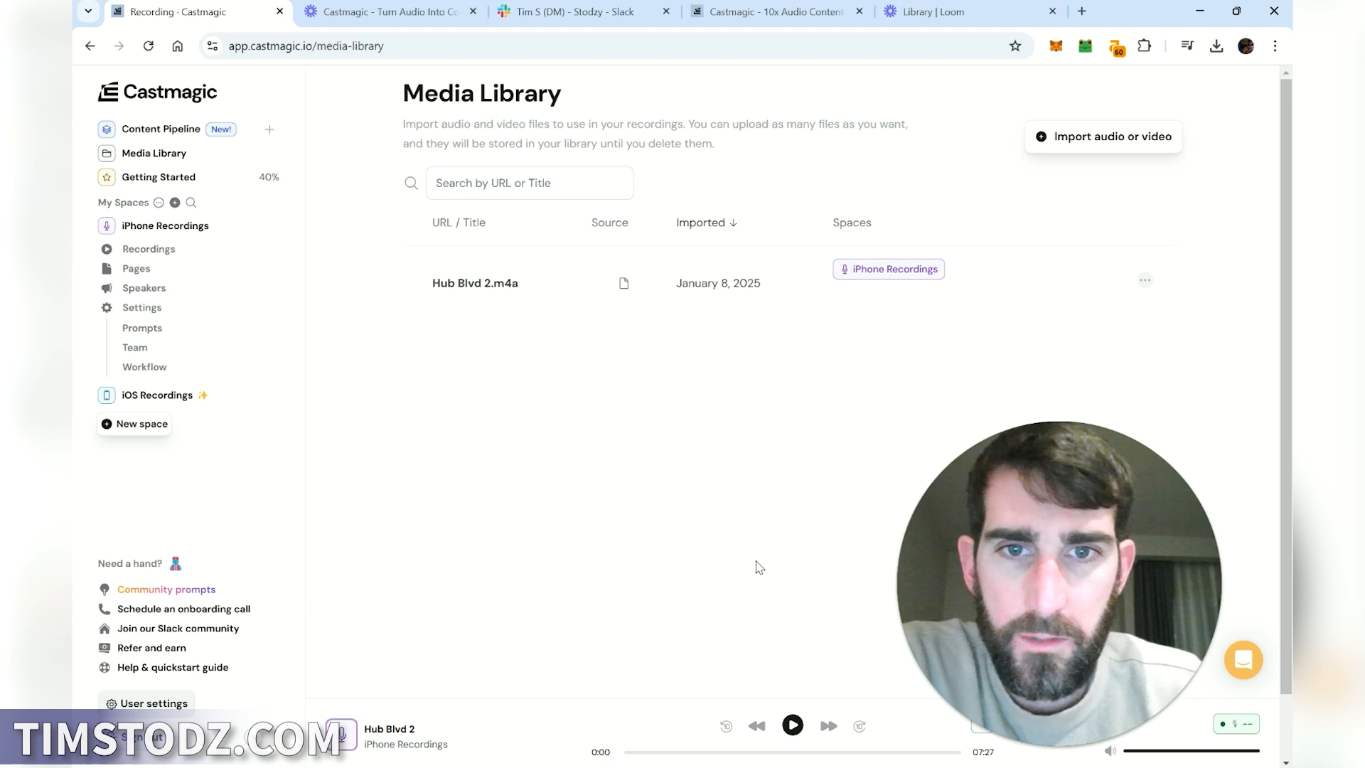
mouse_move(172, 596)
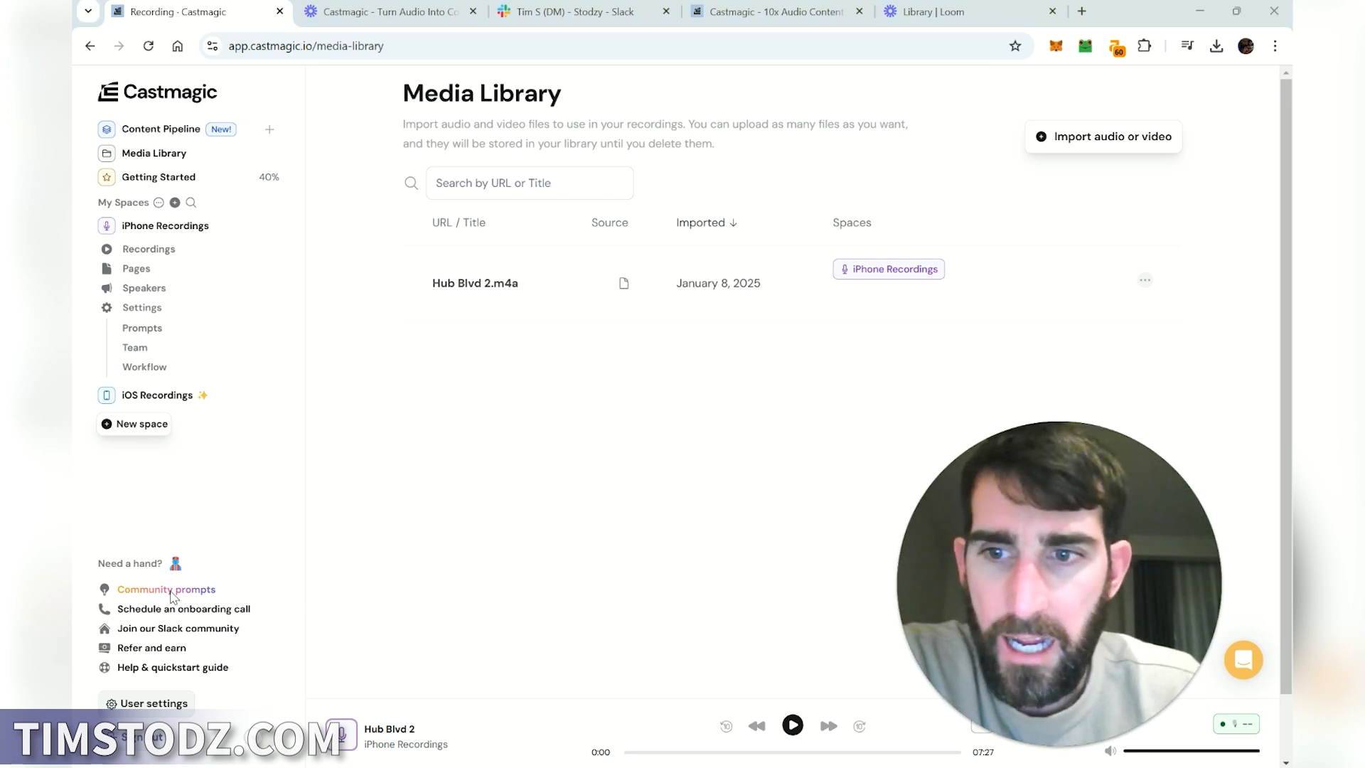
mouse_move(132, 587)
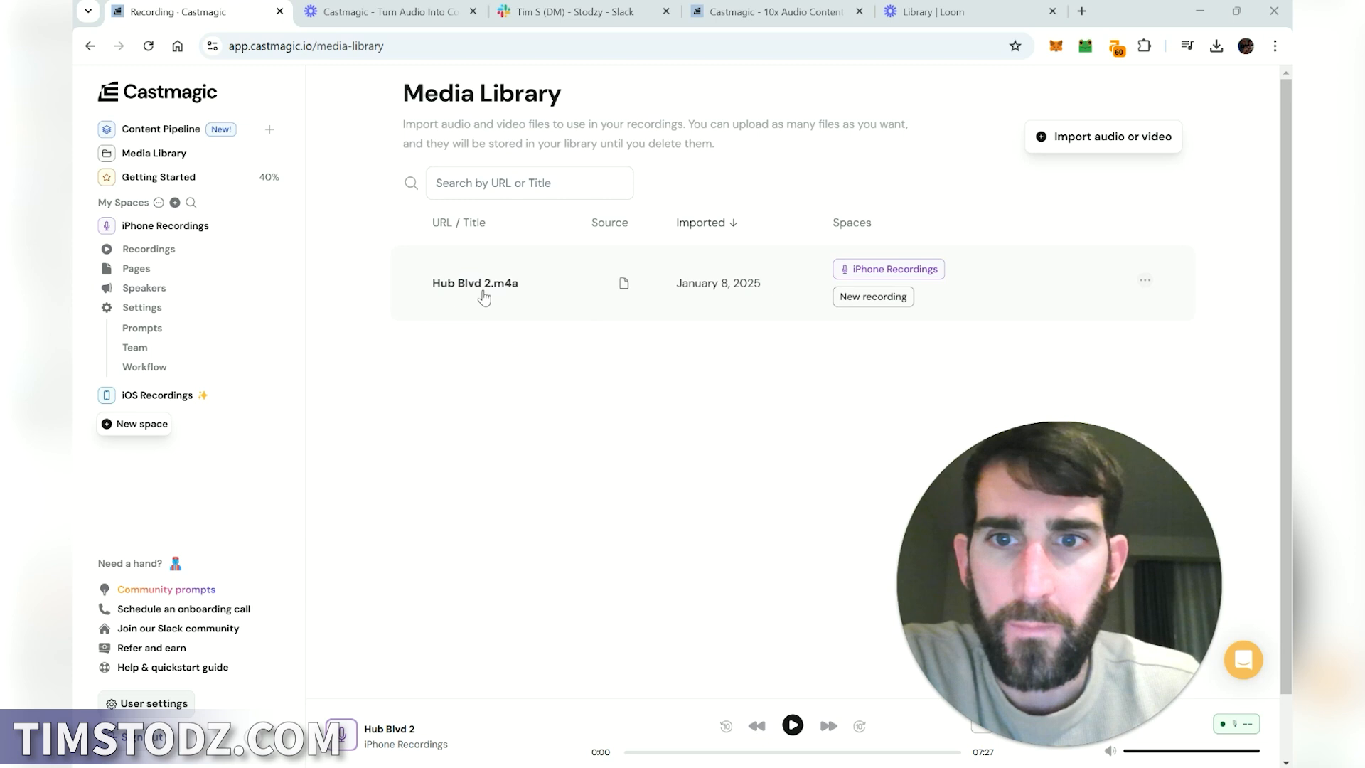
mouse_move(483, 293)
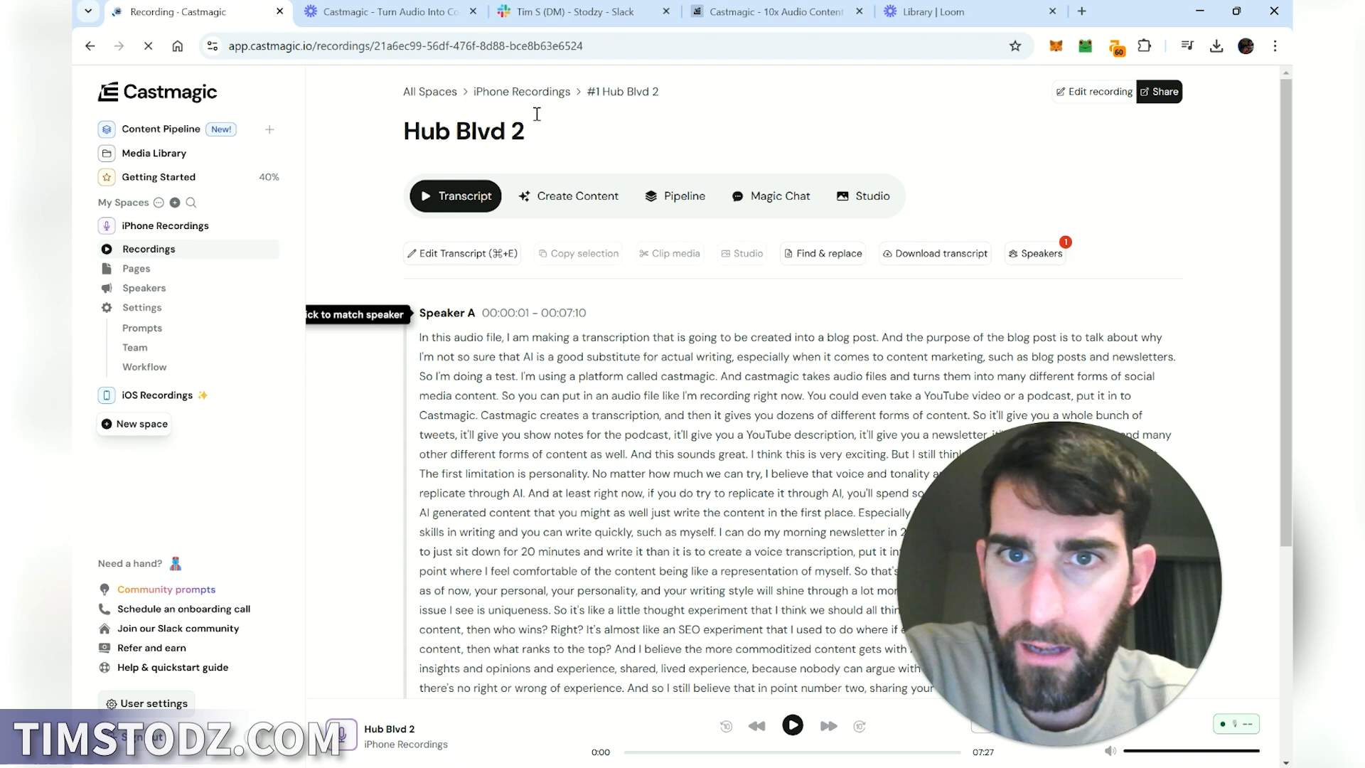
mouse_move(174, 398)
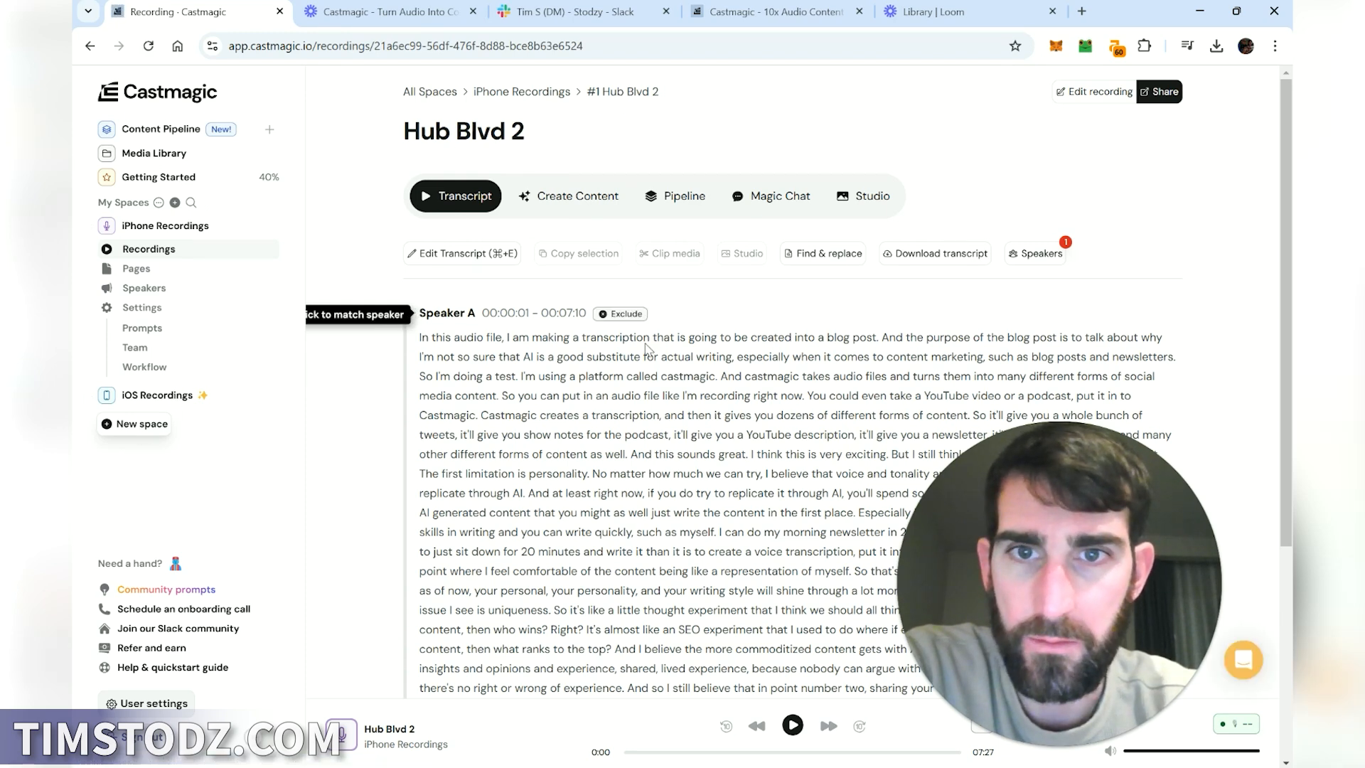
Scroll through Hub Blvd 2's finished transcript from Speaker A
scroll("down", 3)
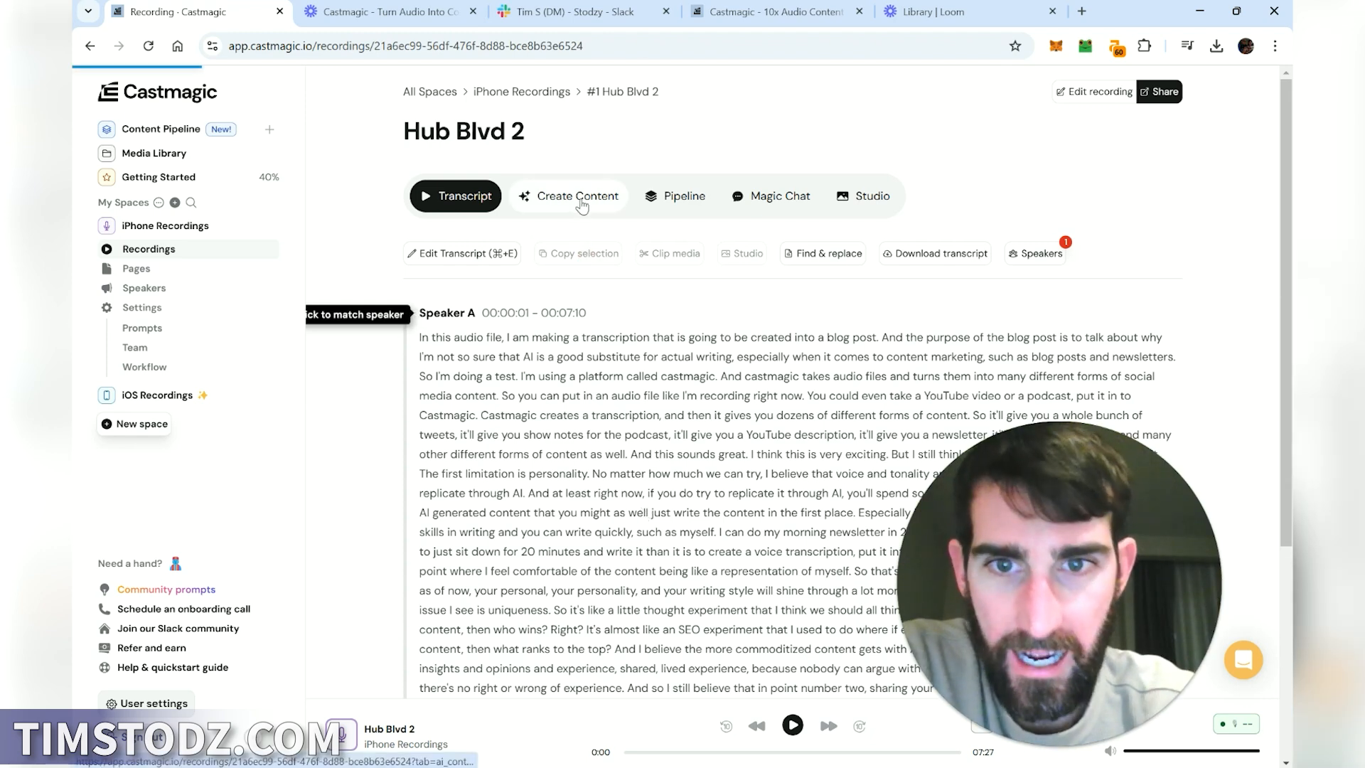
left_click(569, 195)
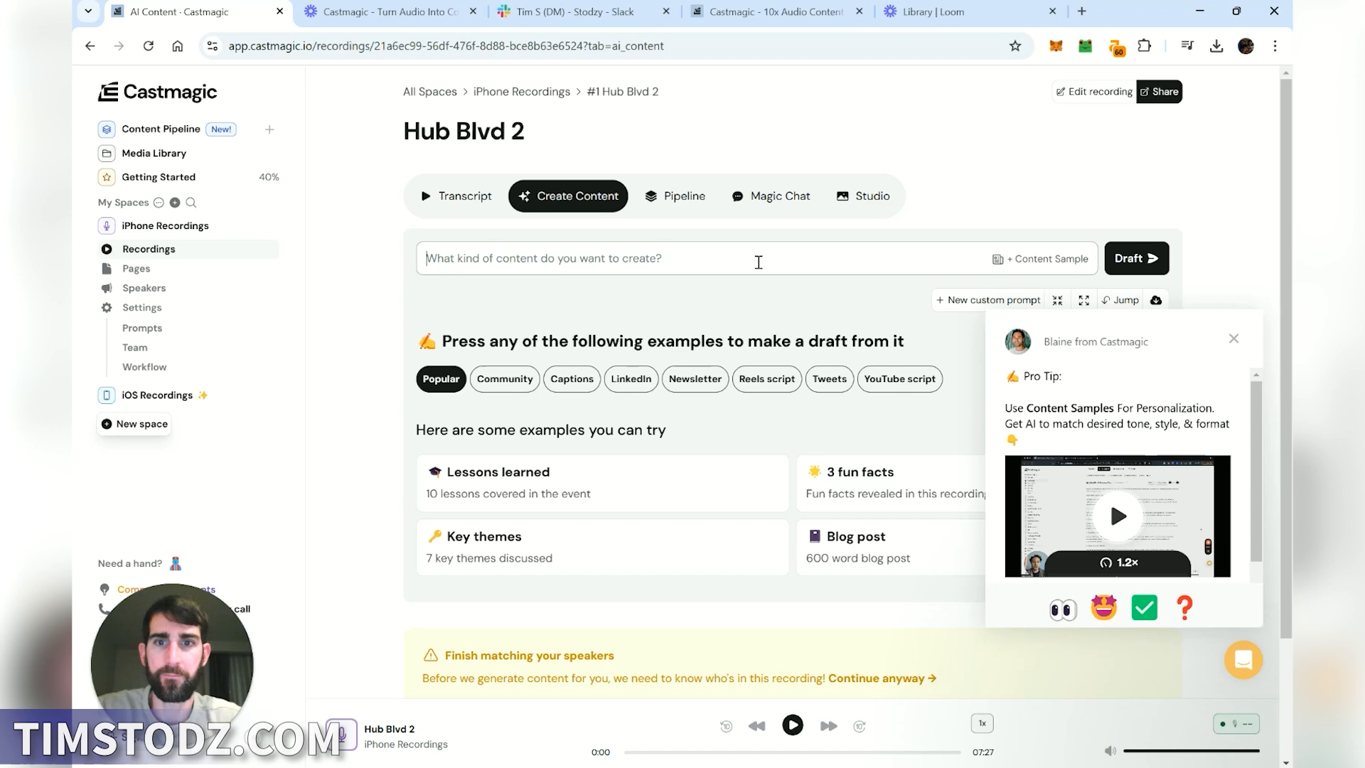
left_click(630, 379)
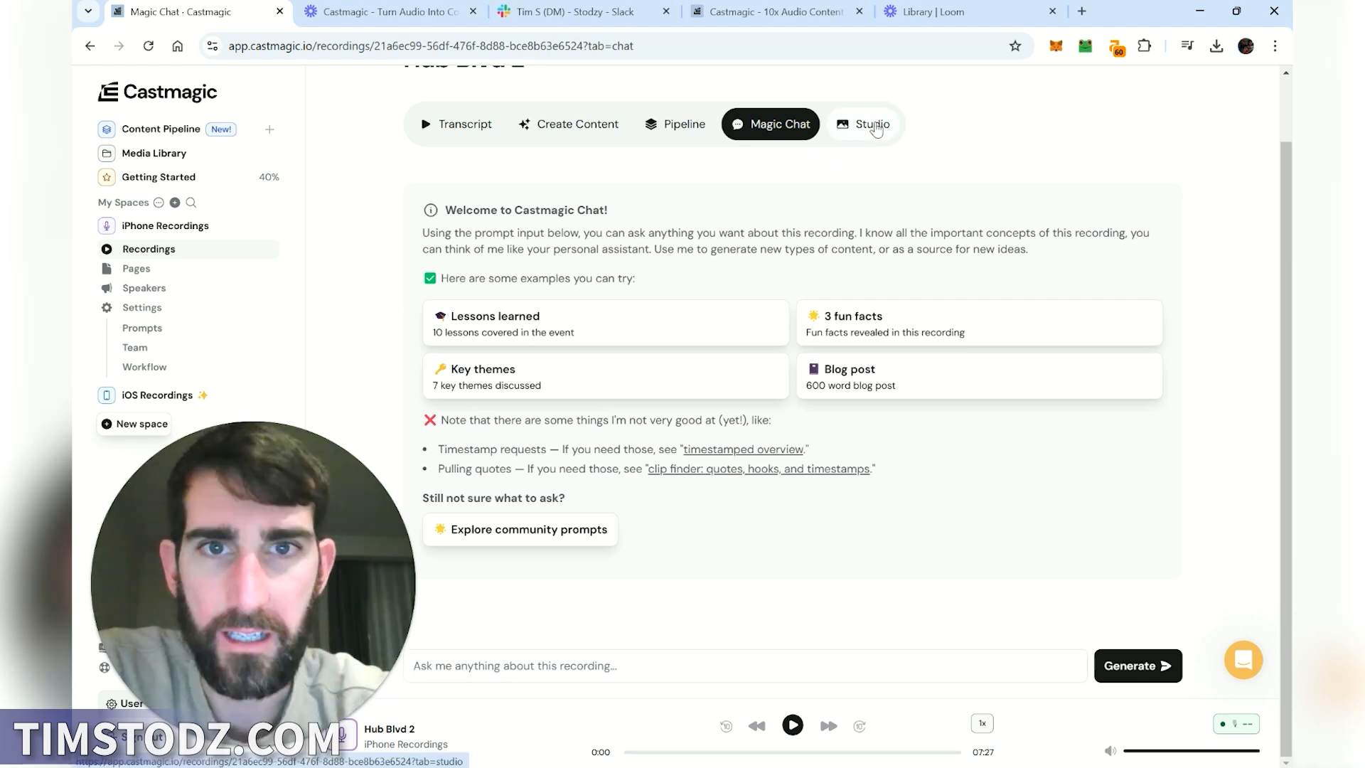
left_click(870, 124)
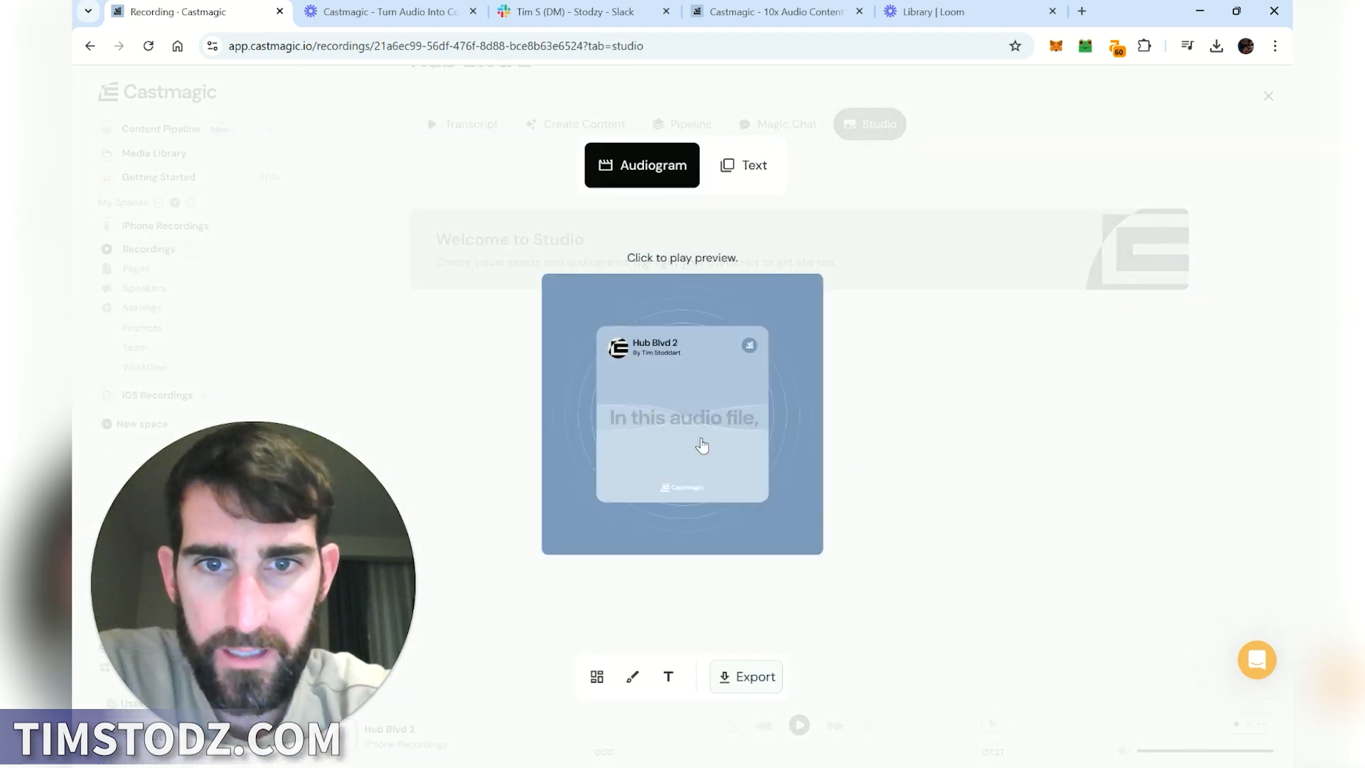
mouse_move(706, 267)
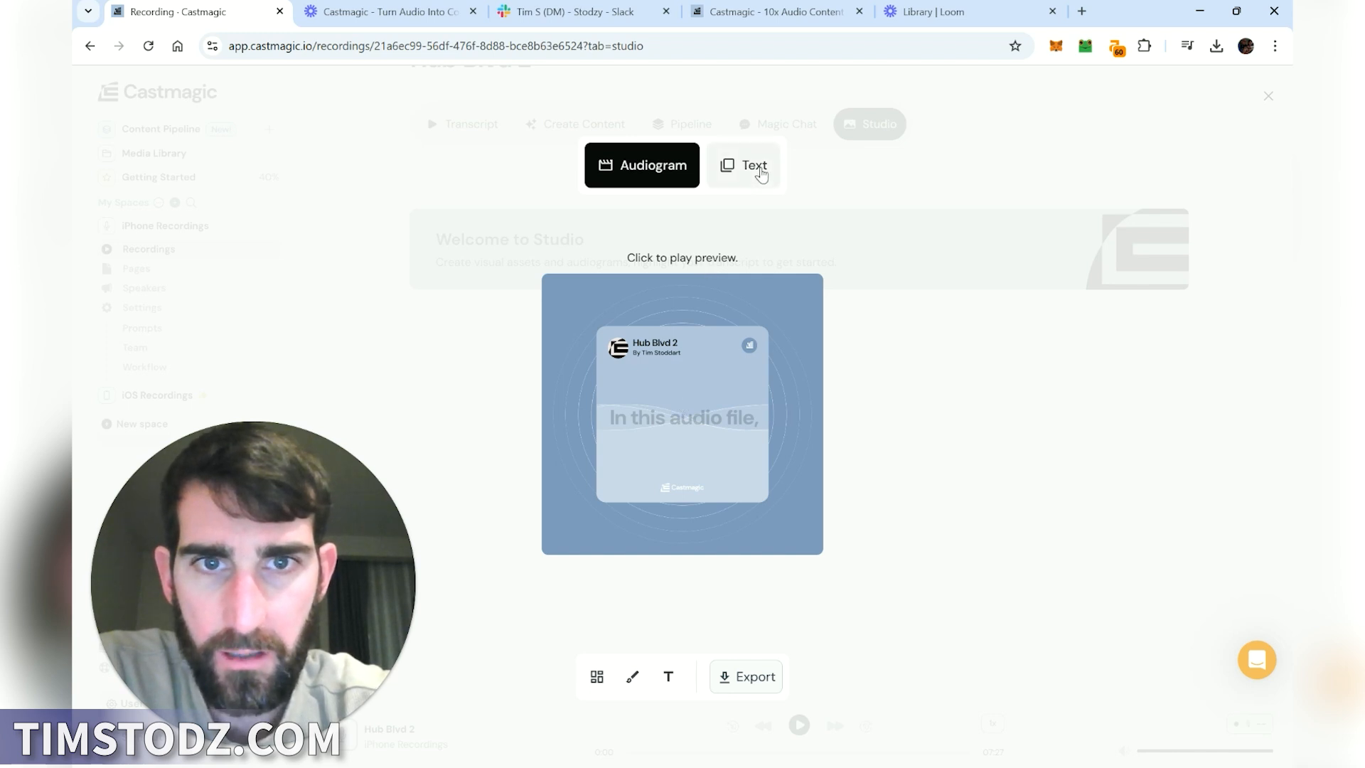
left_click(742, 165)
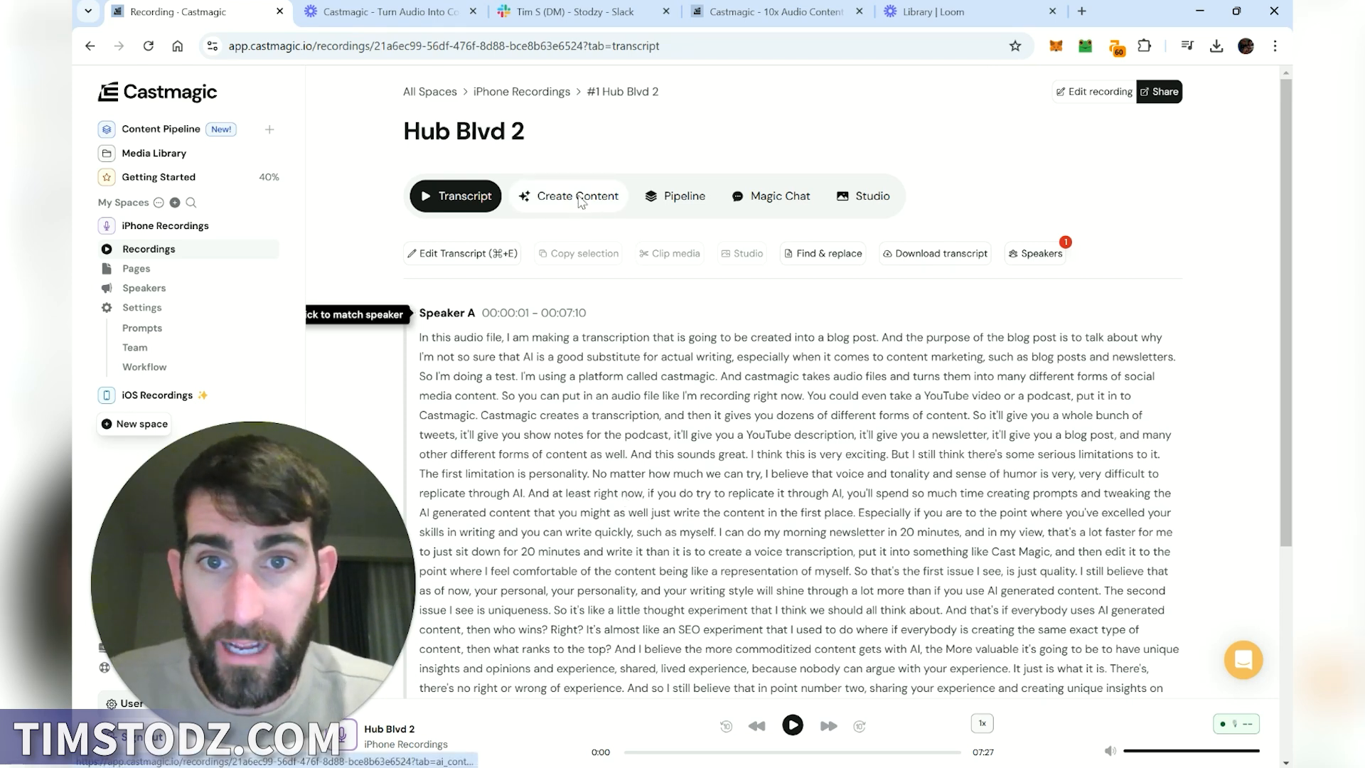
Show the Create Content page's section list and scroll through the available content types
left_click(568, 195)
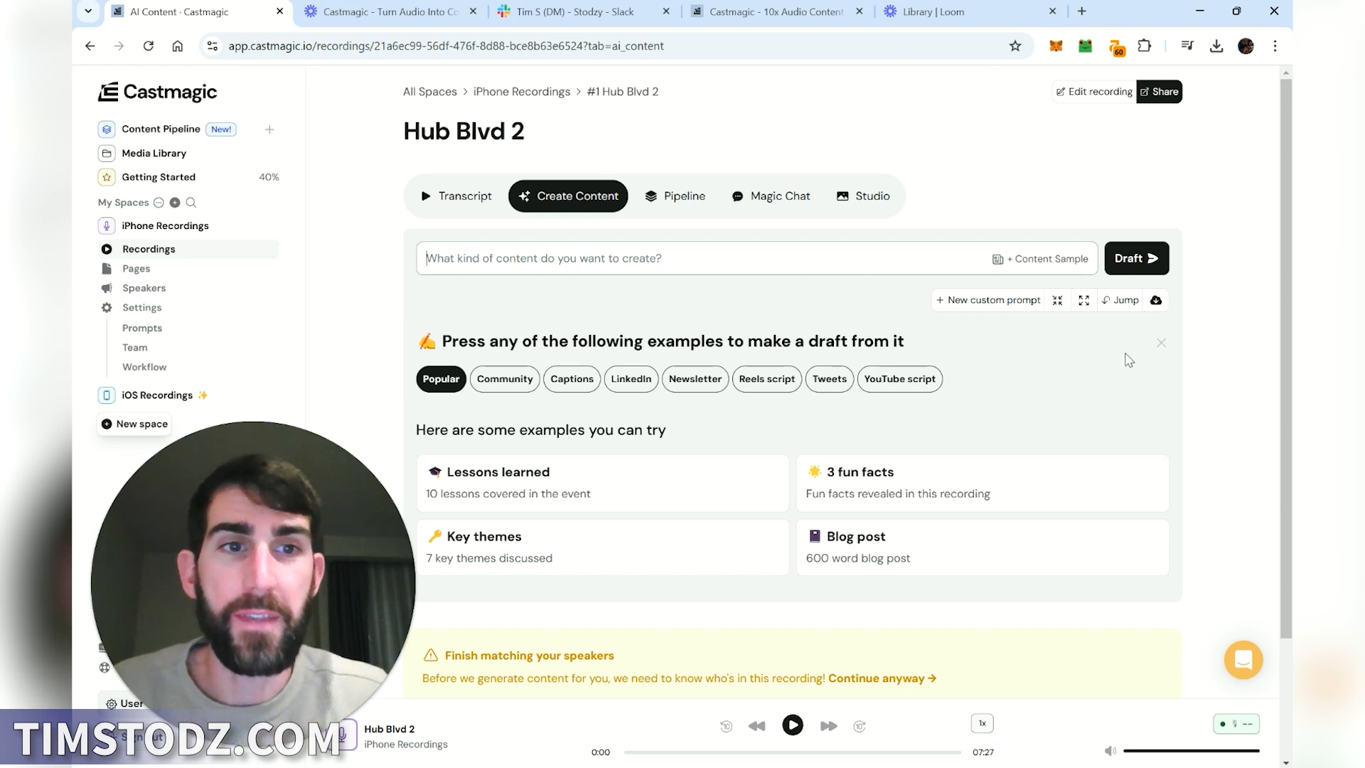
left_click(1122, 300)
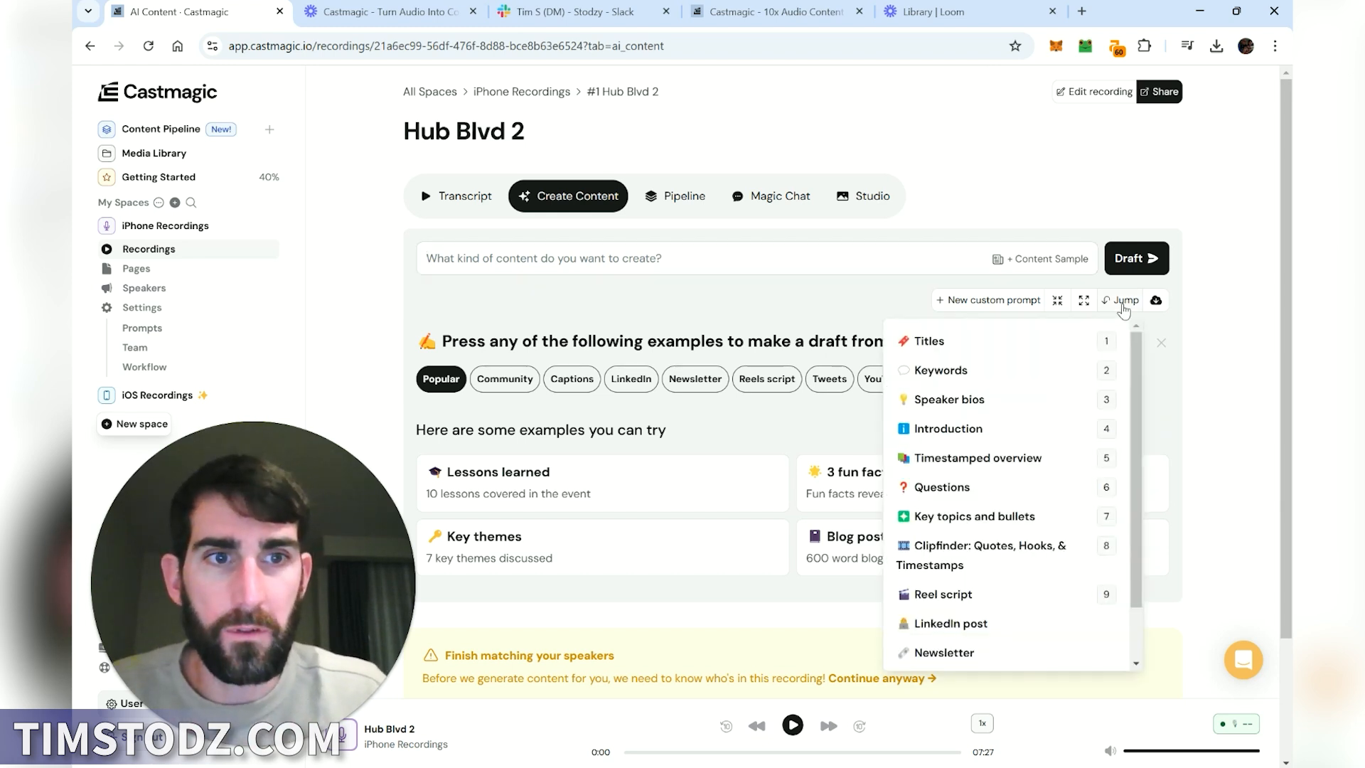
scroll("down", 3)
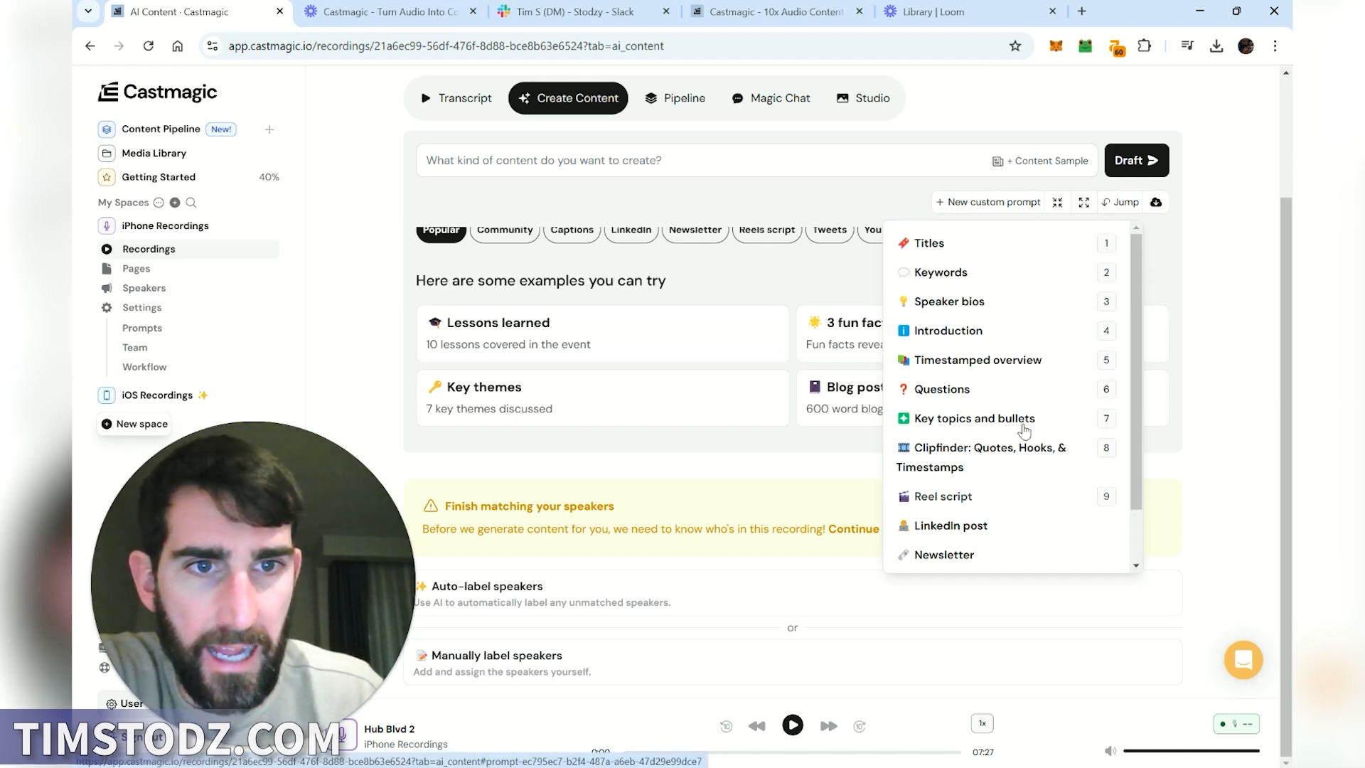
scroll("down", 3)
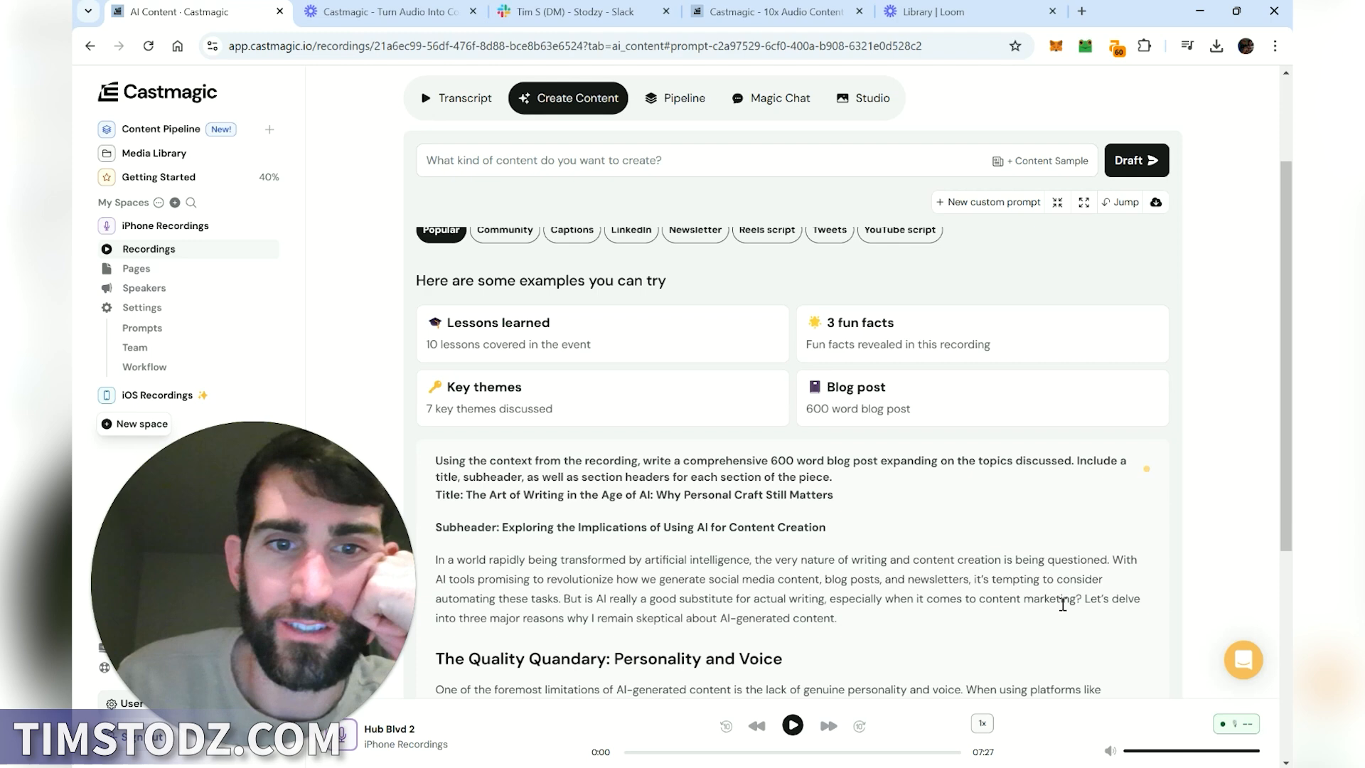
Scroll through the generated 600-word post 'The Art of Writing in the Age of AI'
scroll("down", 3)
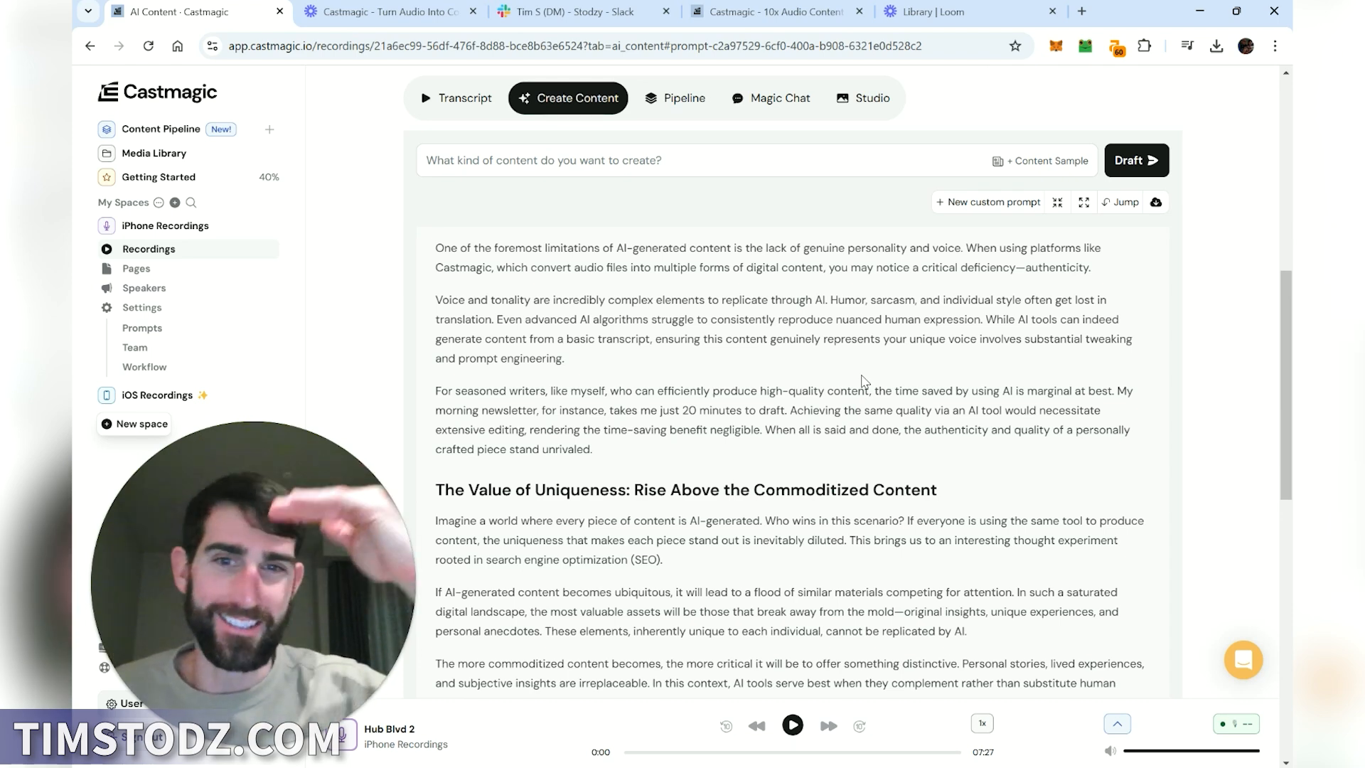
scroll("down", 3)
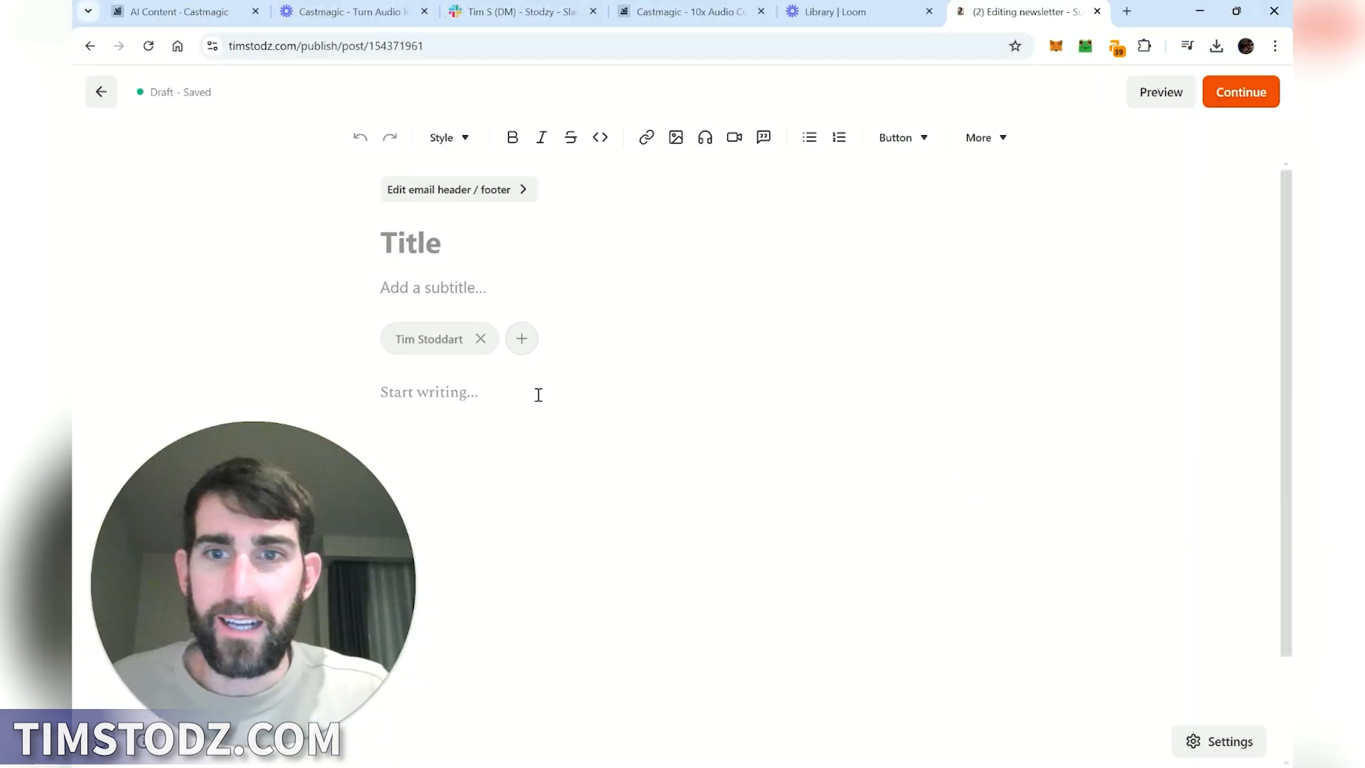
Copy the blog post and switch to the Substack draft tab to paste it
scroll("down", 3)
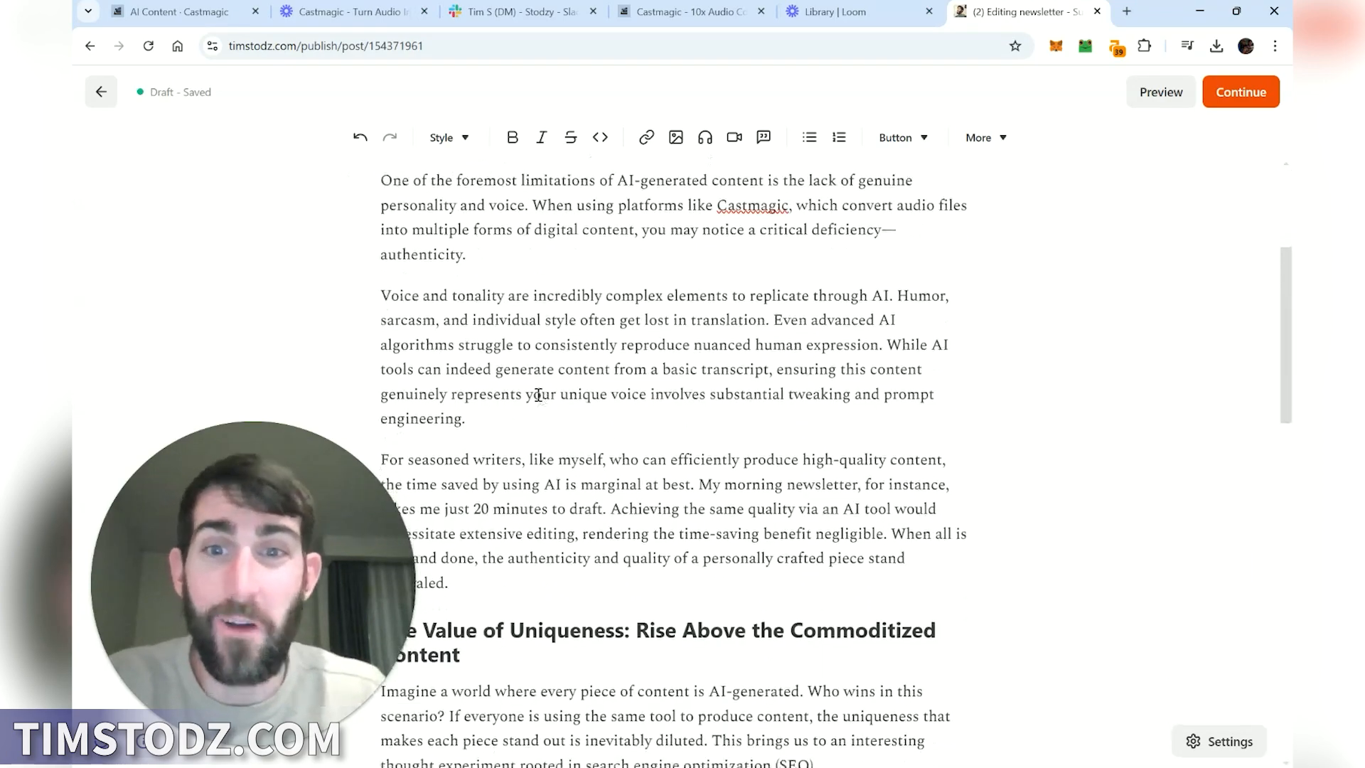
left_click(688, 12)
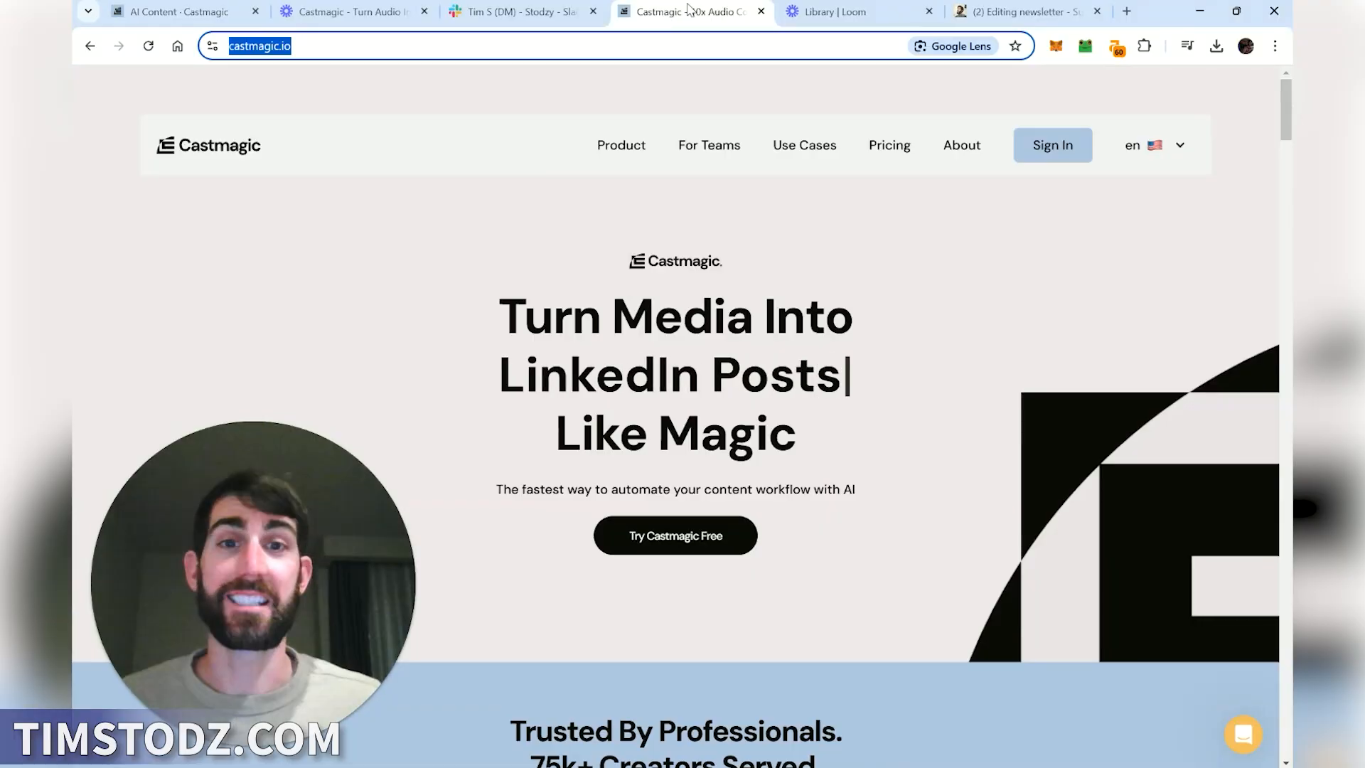